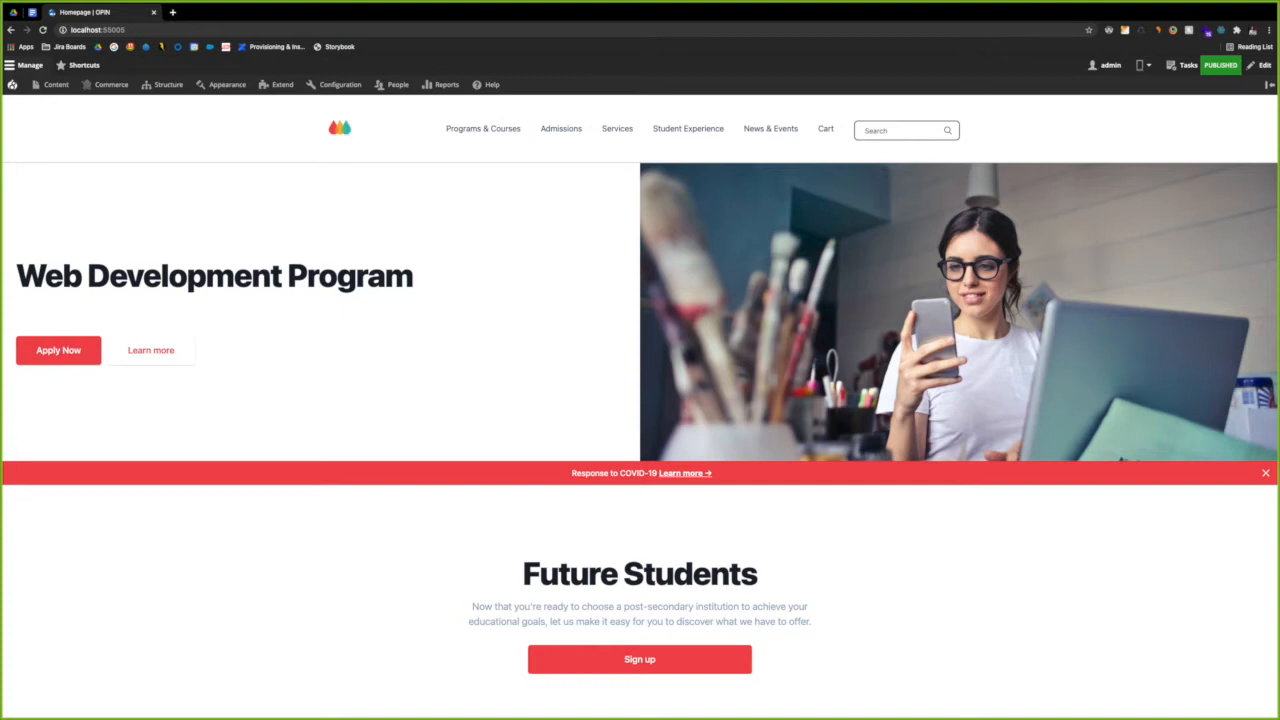
mouse_move(653, 254)
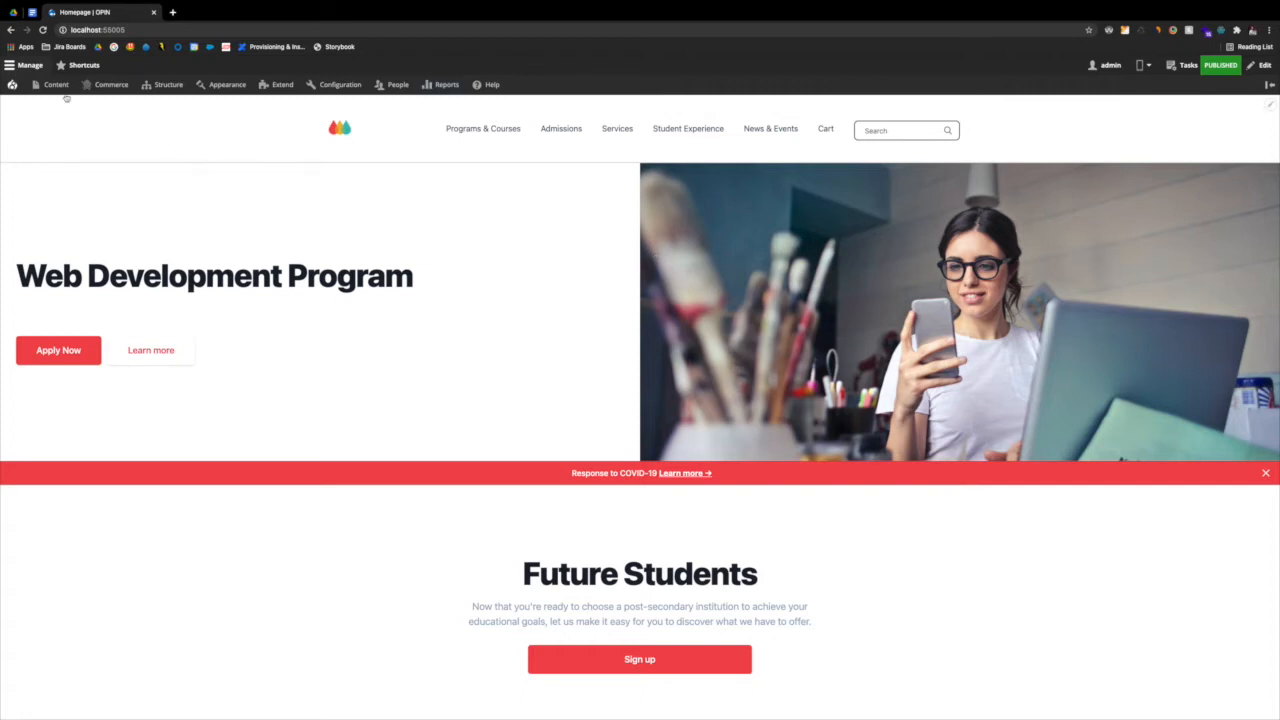
Go to the Media administration page from the Content menu.
left_click(56, 84)
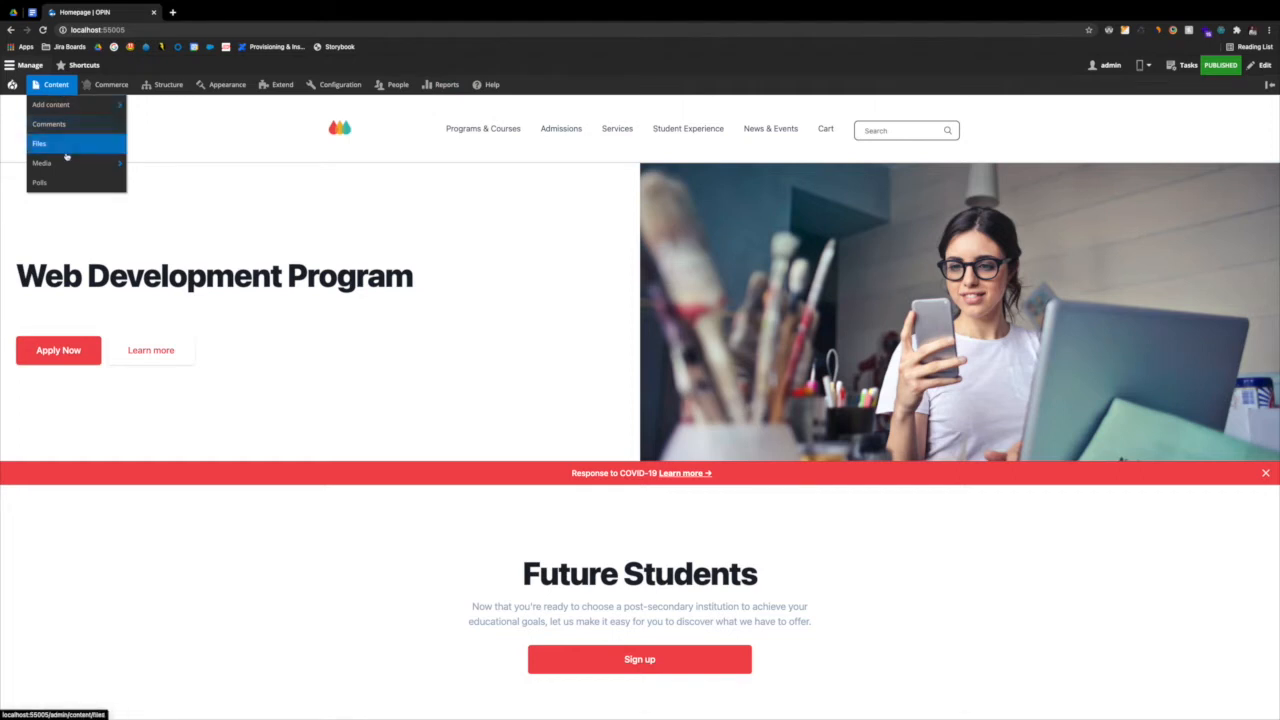
mouse_move(42, 162)
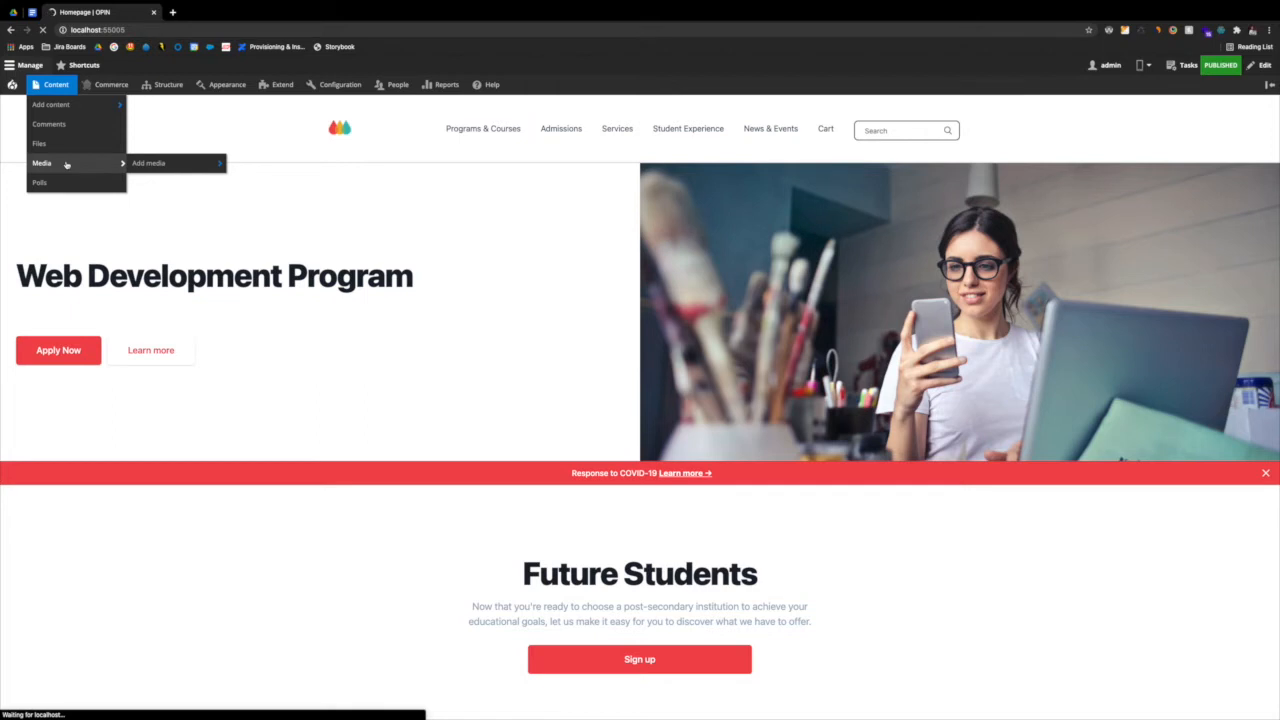
left_click(42, 163)
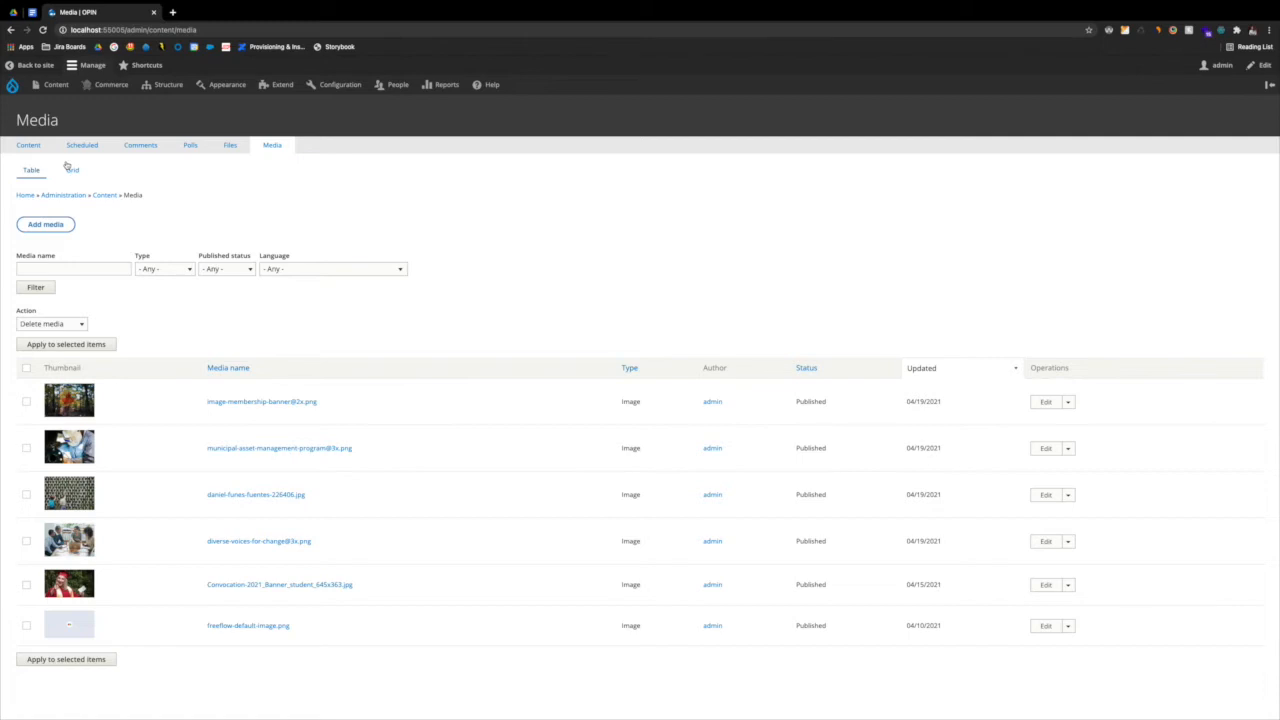
Start adding media and choose the Image media type.
left_click(45, 224)
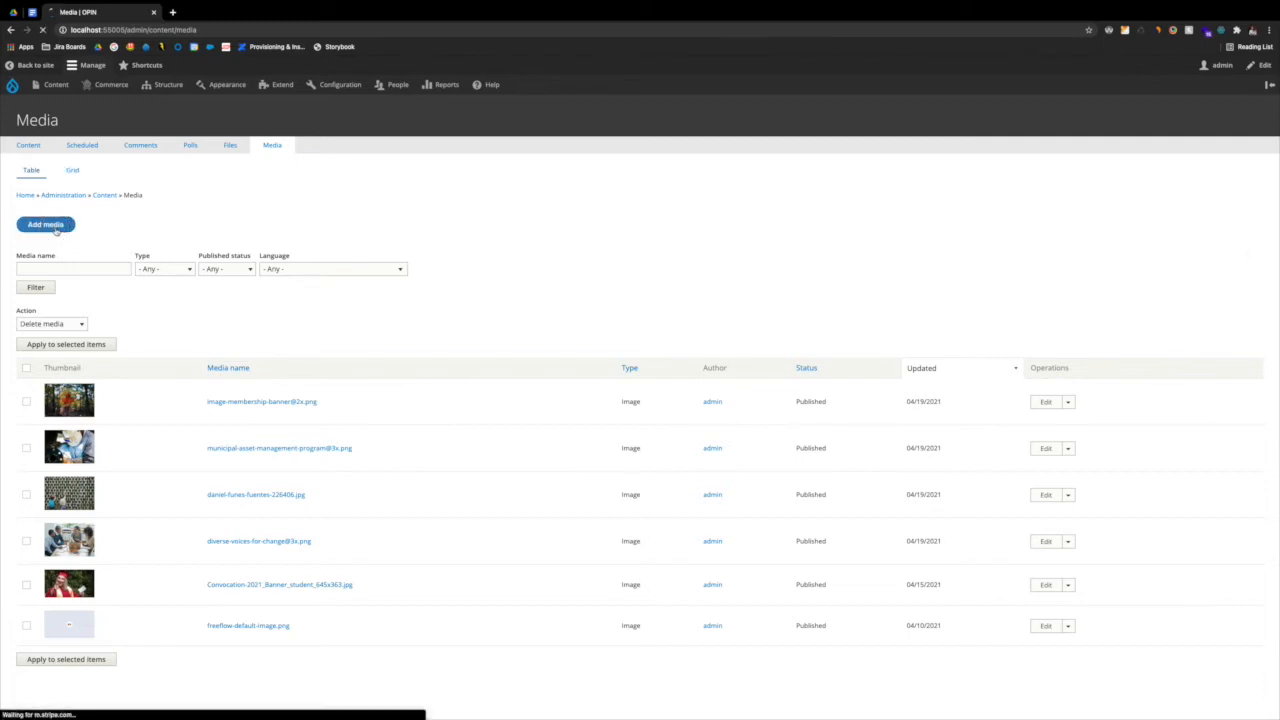
left_click(45, 224)
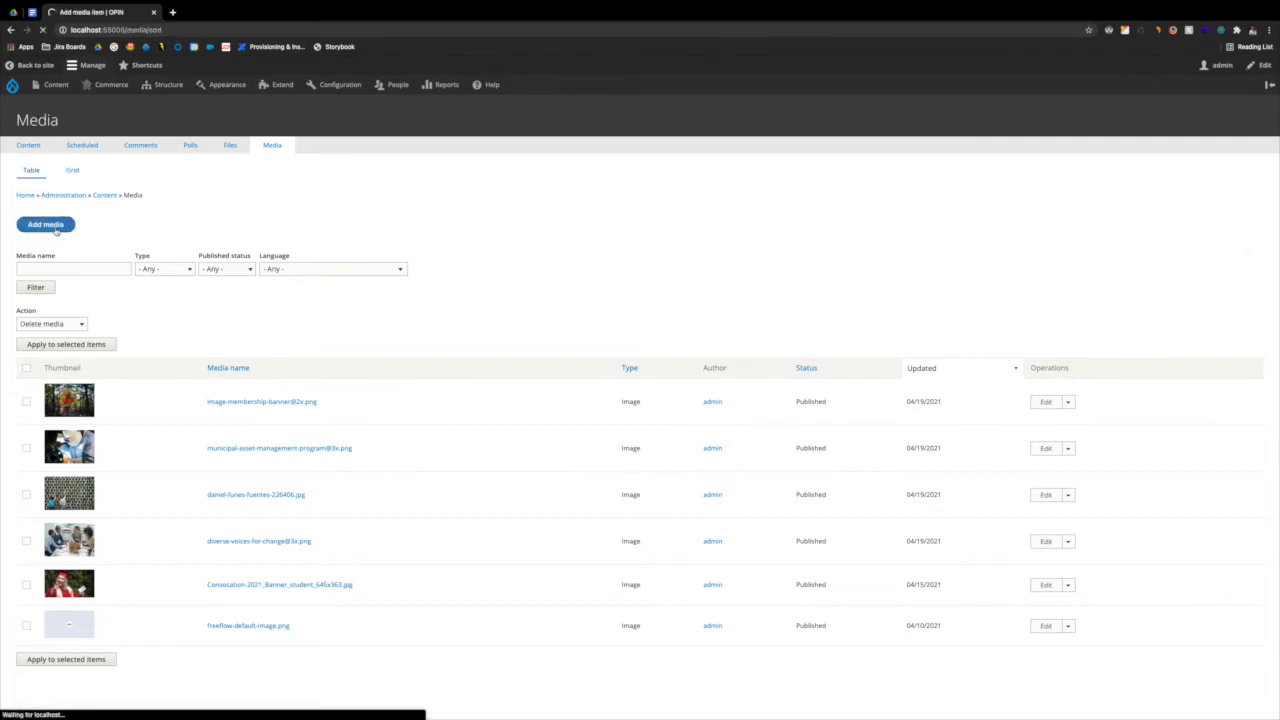
left_click(45, 224)
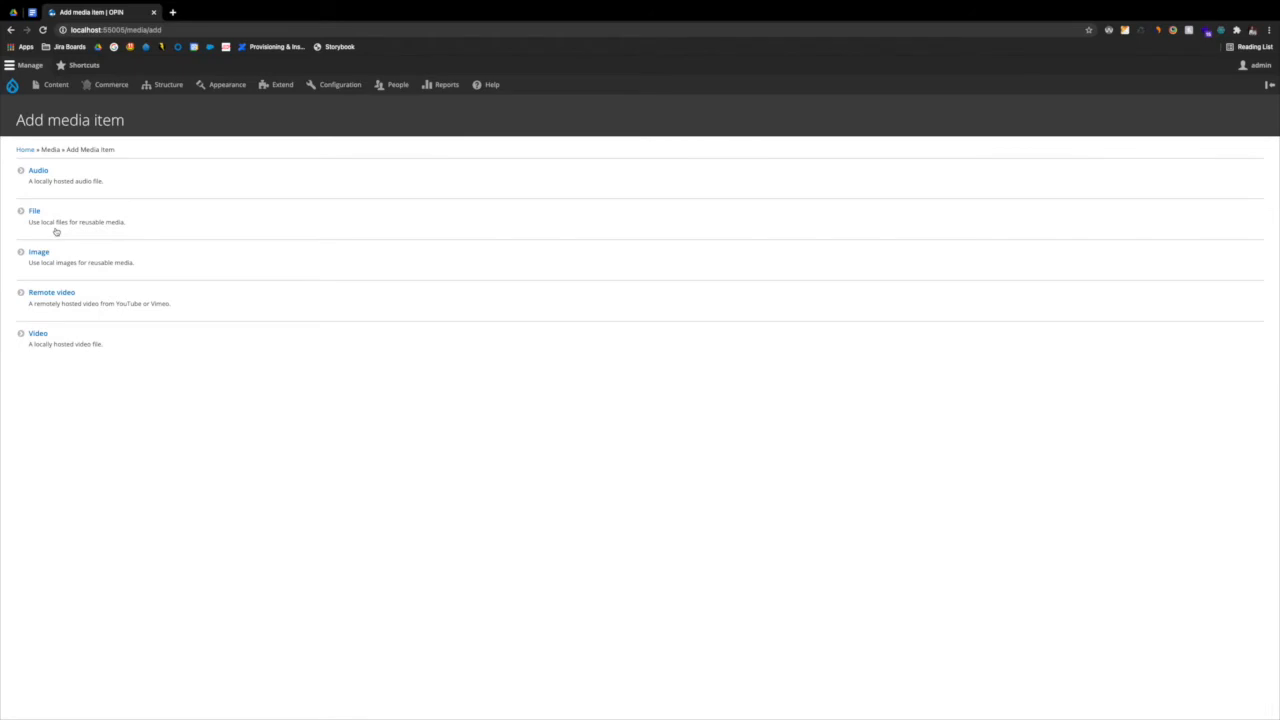
left_click(39, 251)
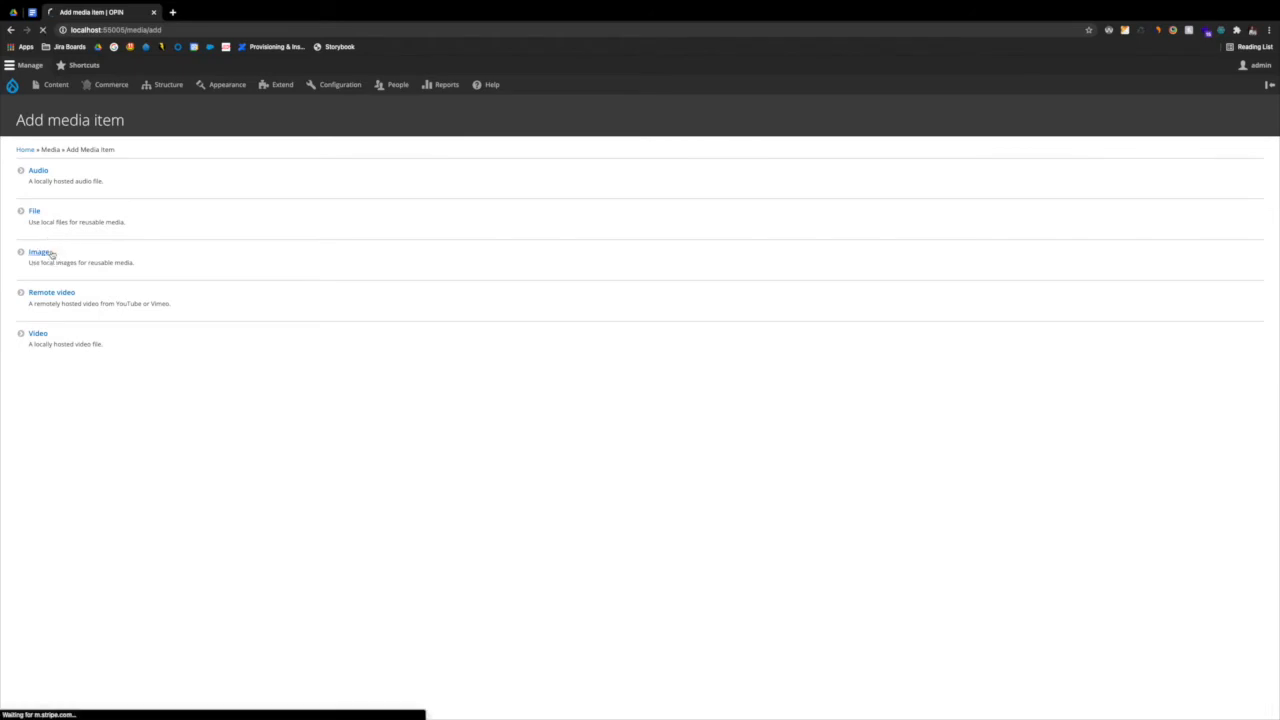
left_click(37, 252)
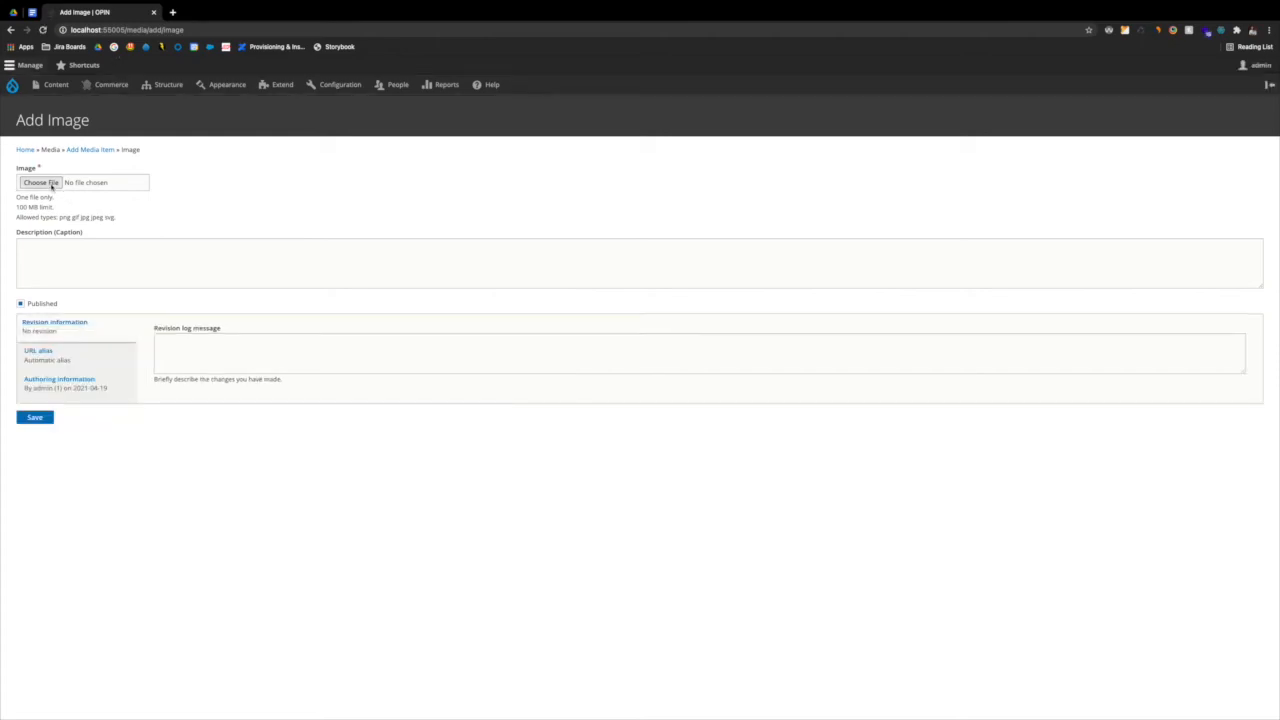
Upload the photo of houses on a rocky coastline to the Add Image form.
left_click(40, 182)
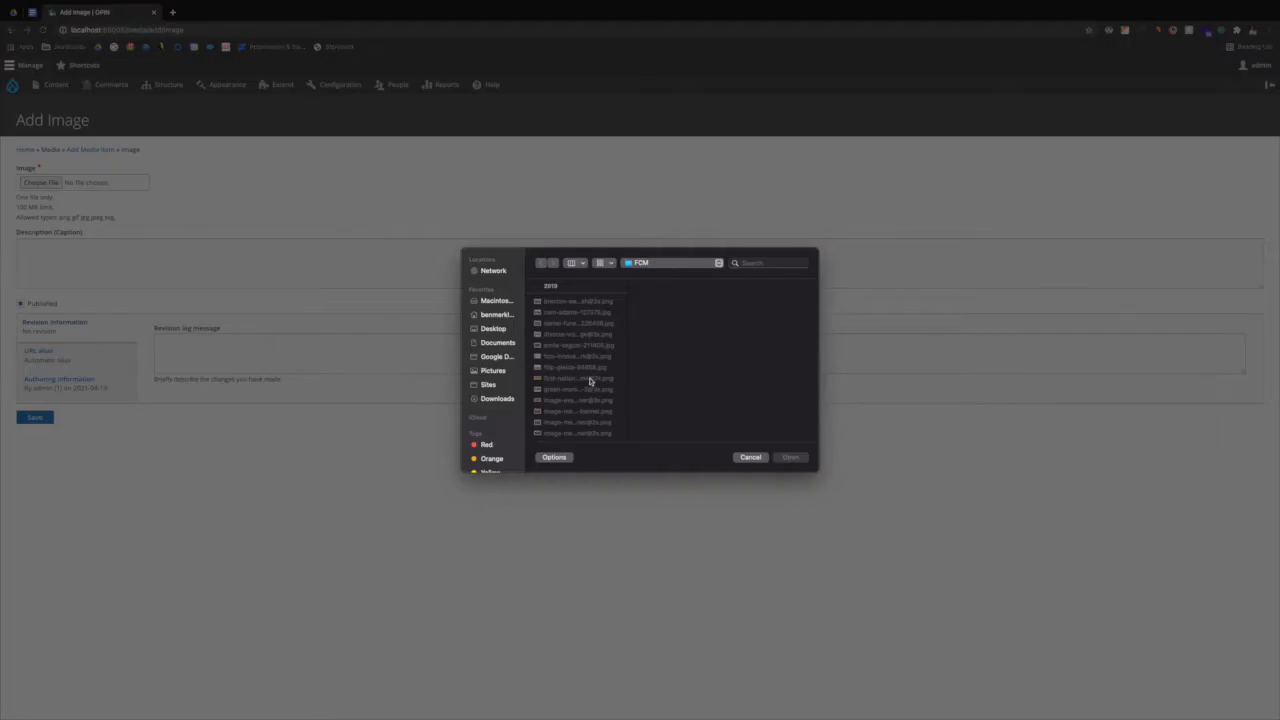
left_click(577, 411)
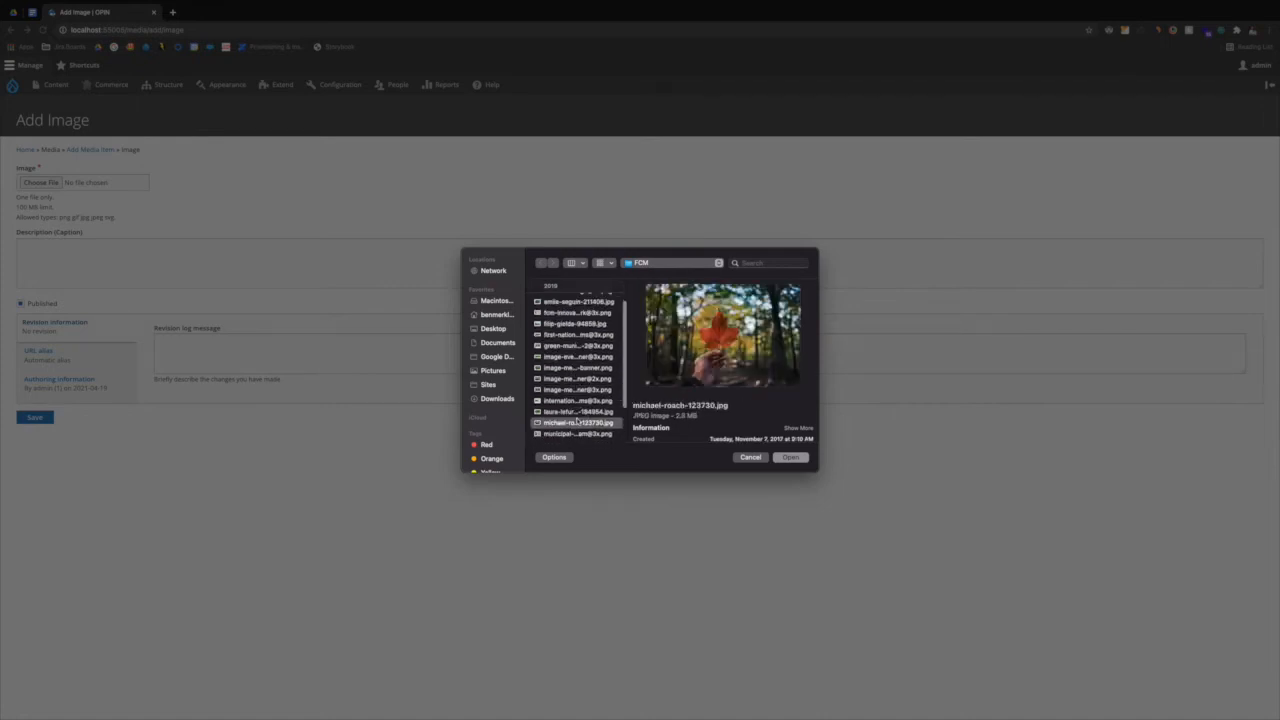
left_click(577, 411)
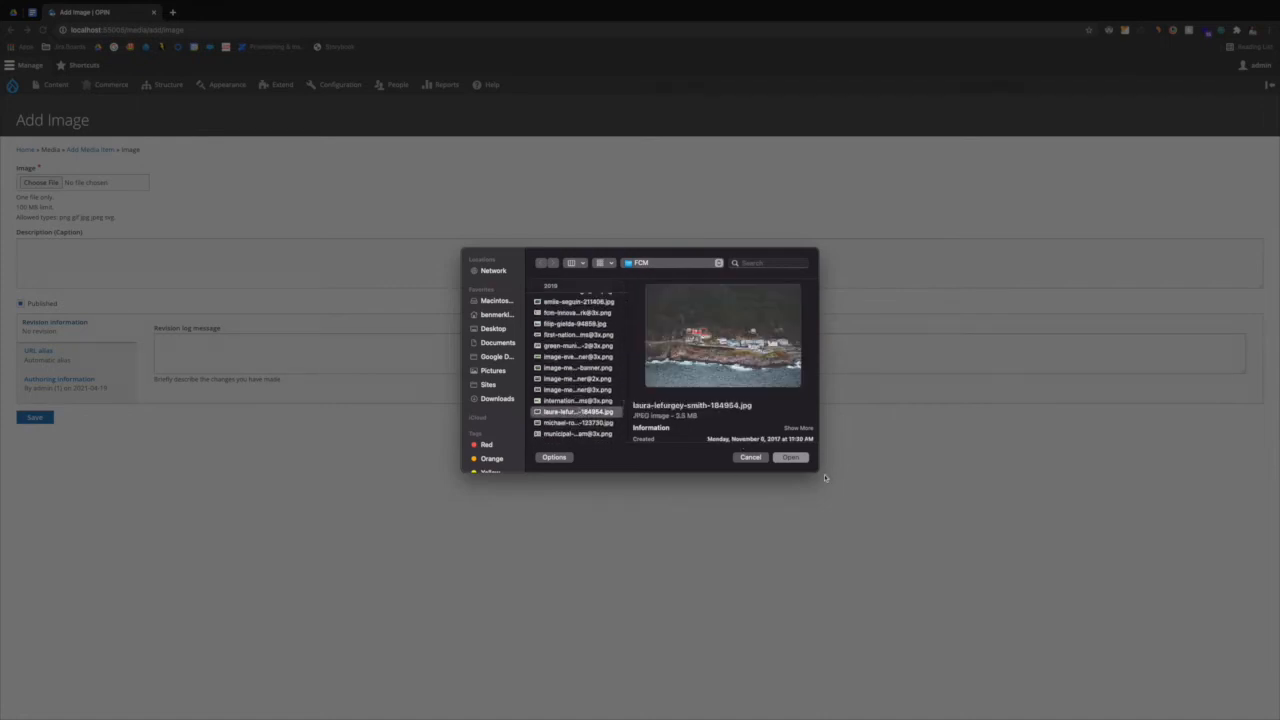
left_click(790, 457)
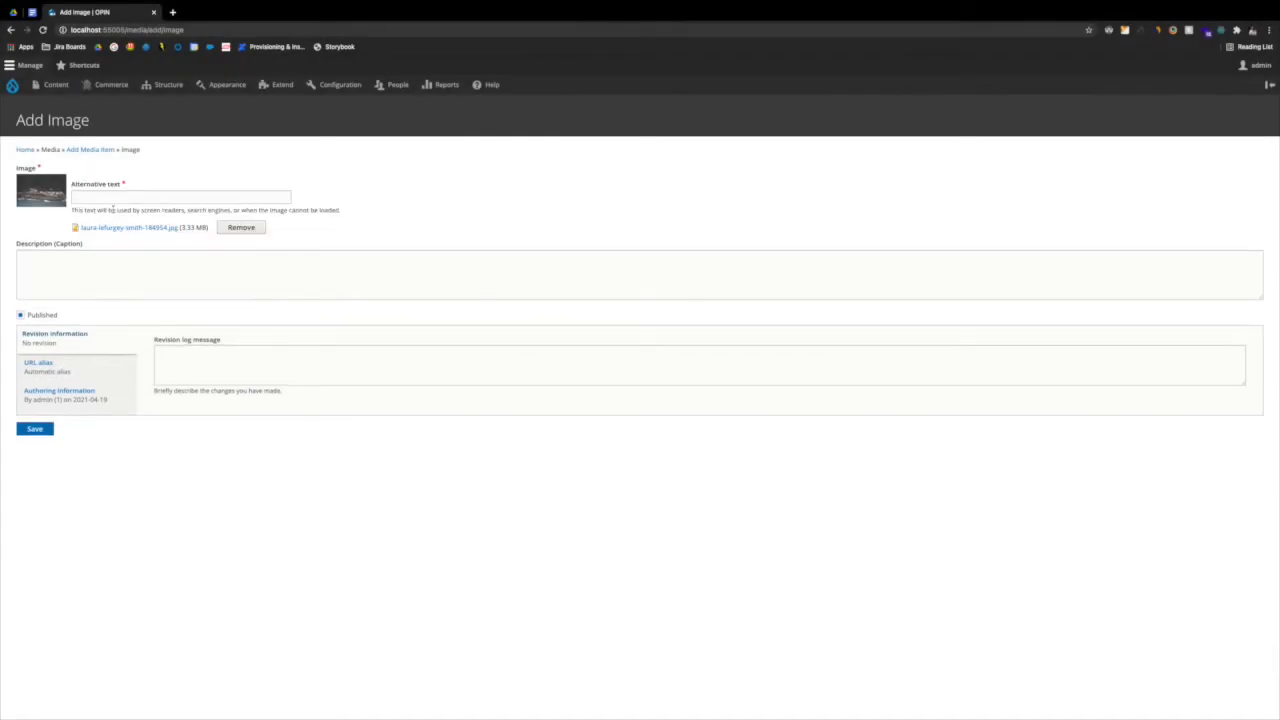
Enter alt text 'Houses on the water' and save the new image media item.
left_click(180, 196)
type("Houses on the water")
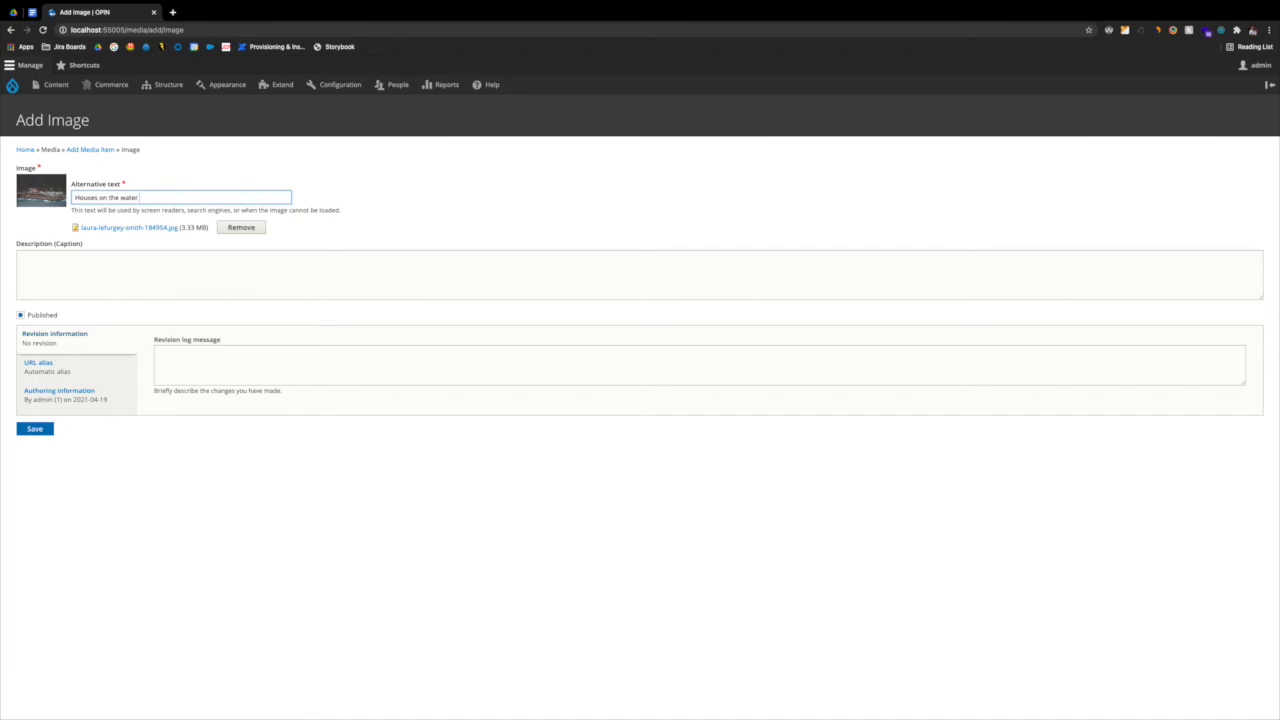
left_click(640, 275)
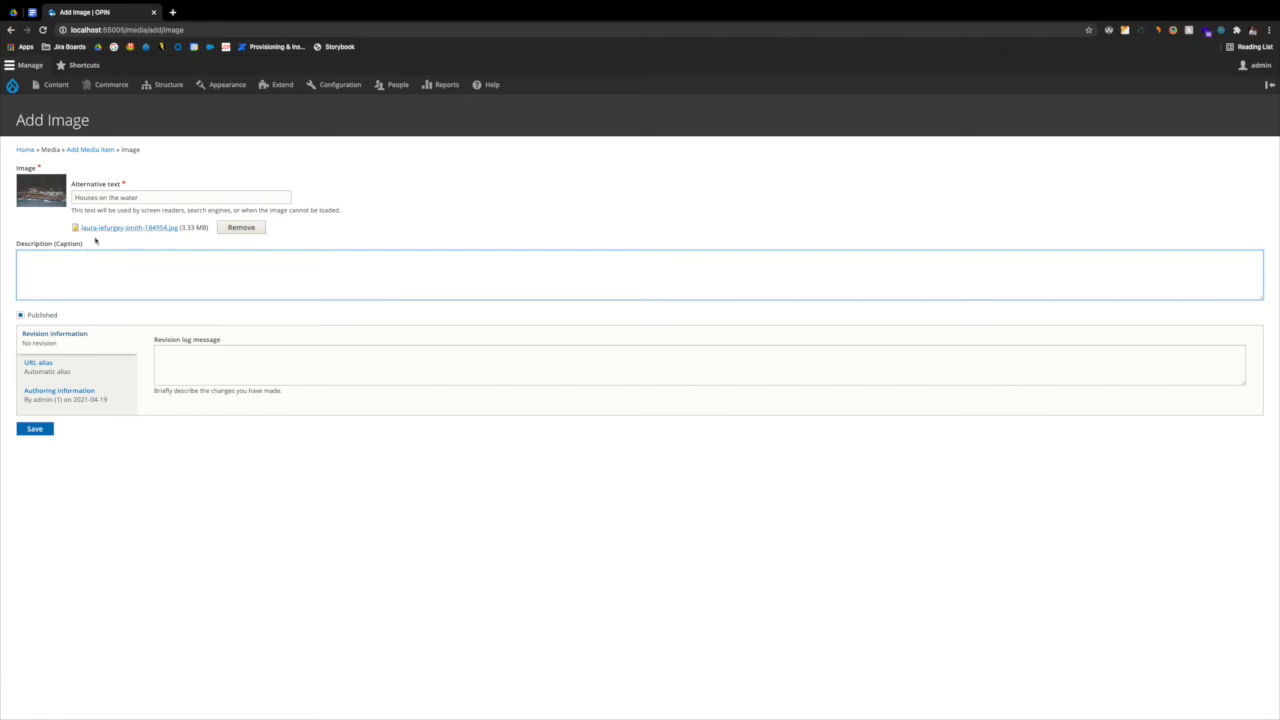
left_click(37, 362)
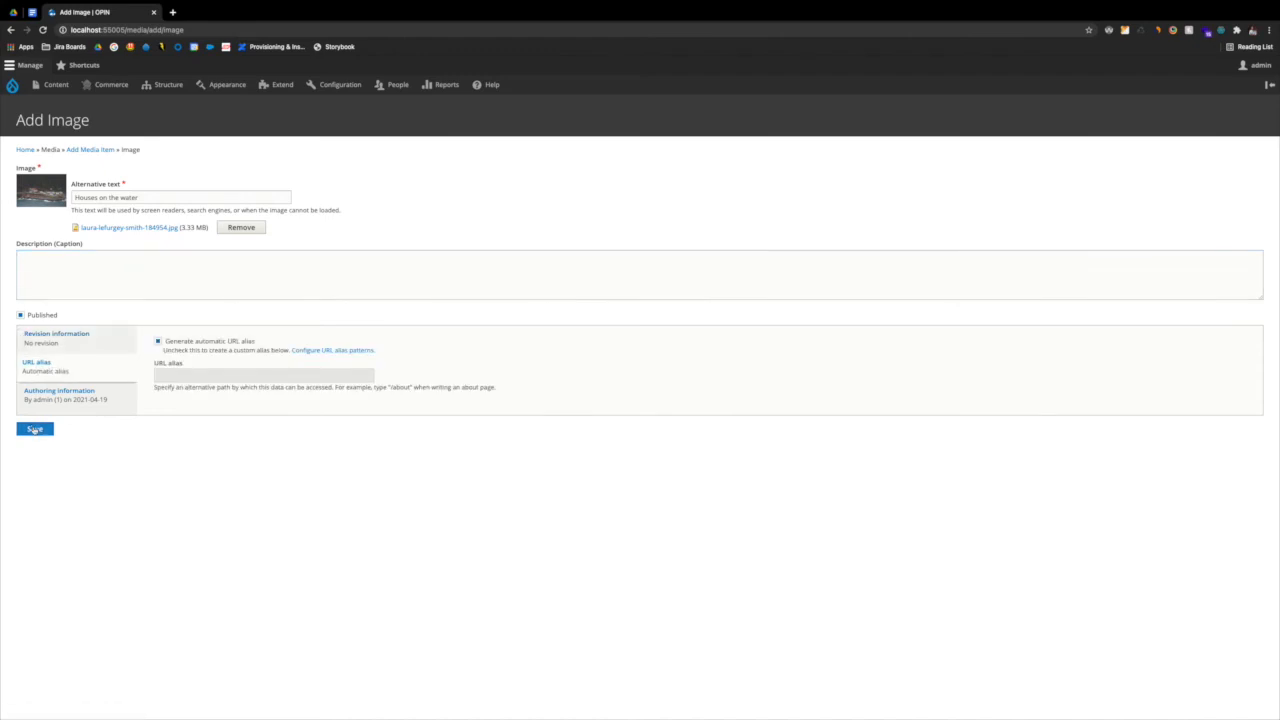
left_click(34, 429)
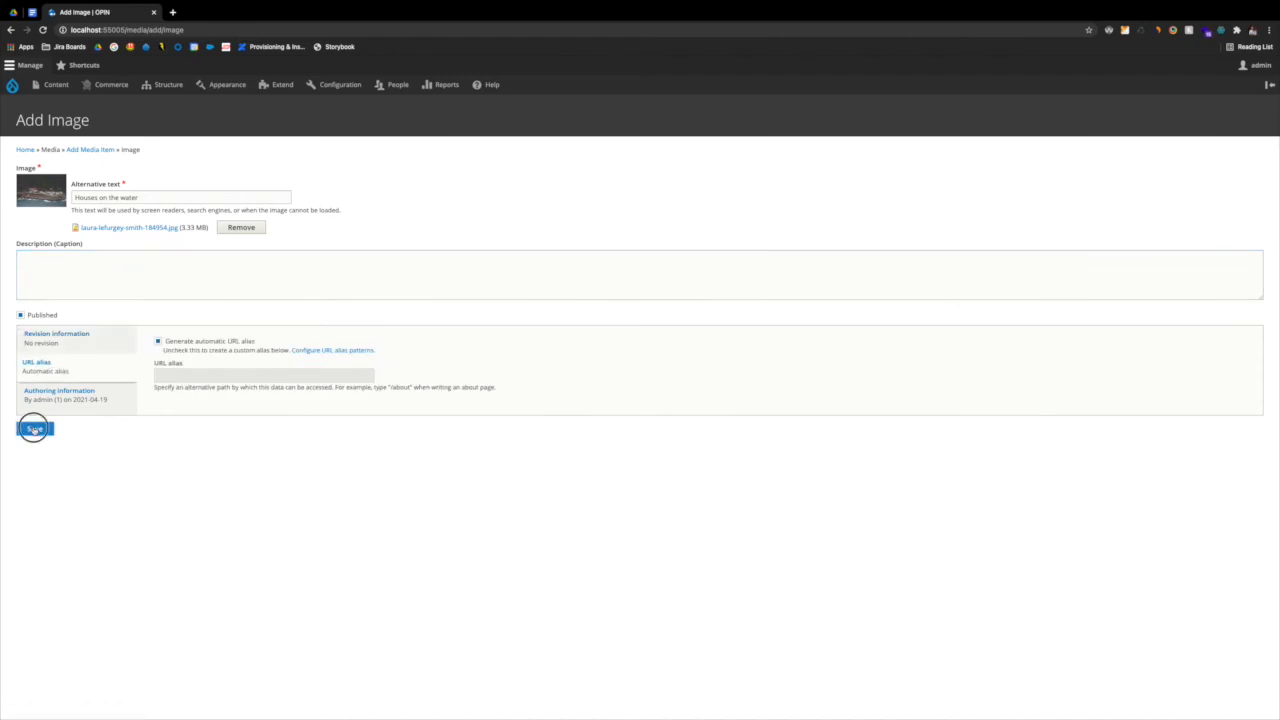
left_click(34, 428)
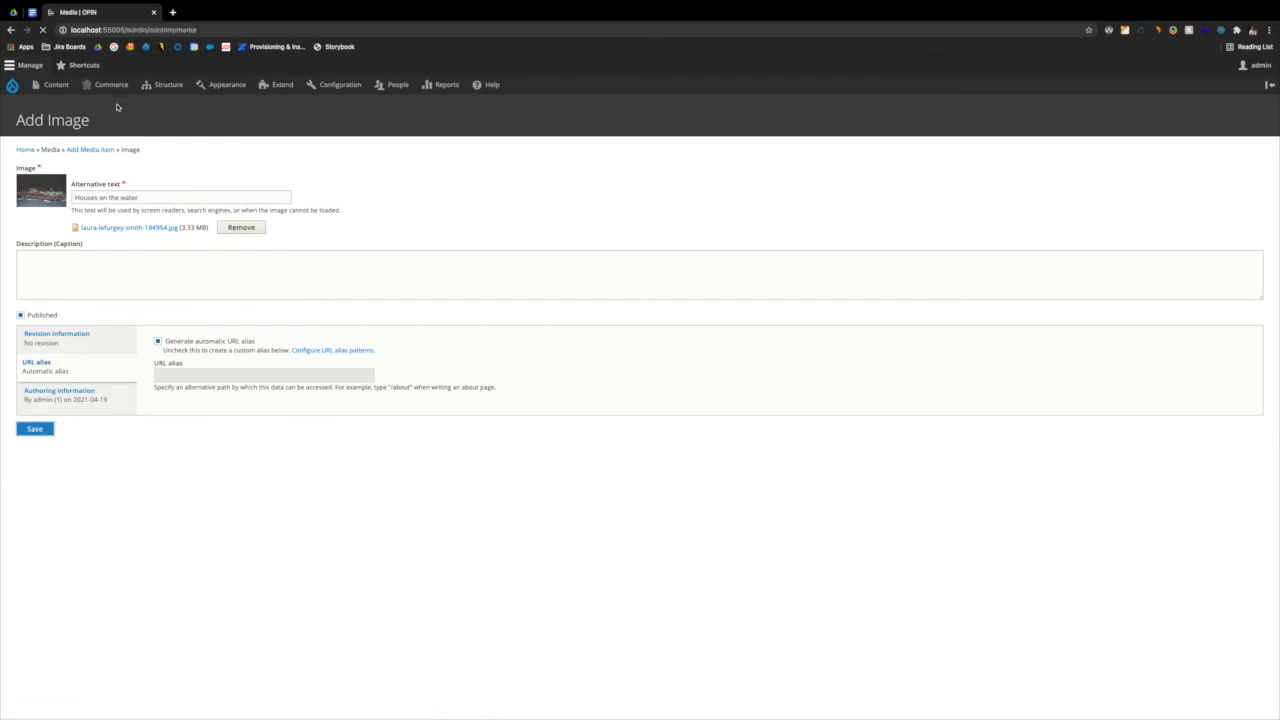
Edit laura-lefurgey-smith-184954.jpg from the Media table's Operations column.
left_click(34, 428)
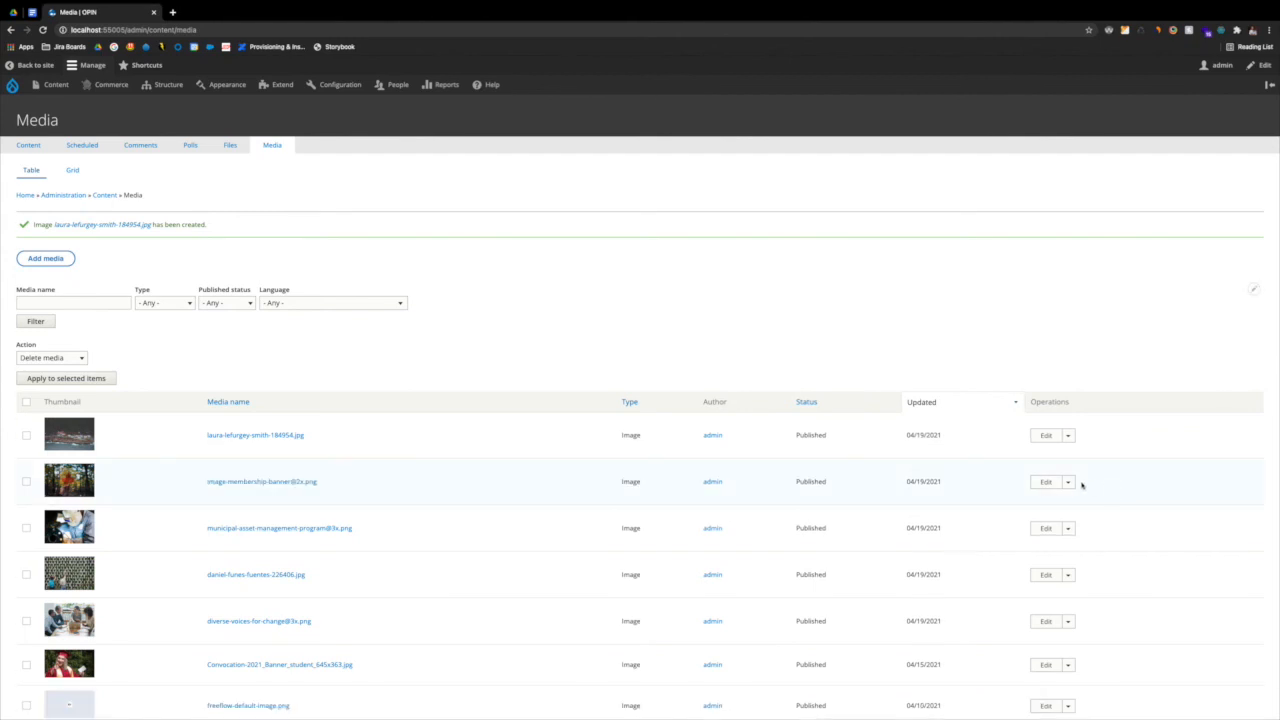
left_click(1045, 435)
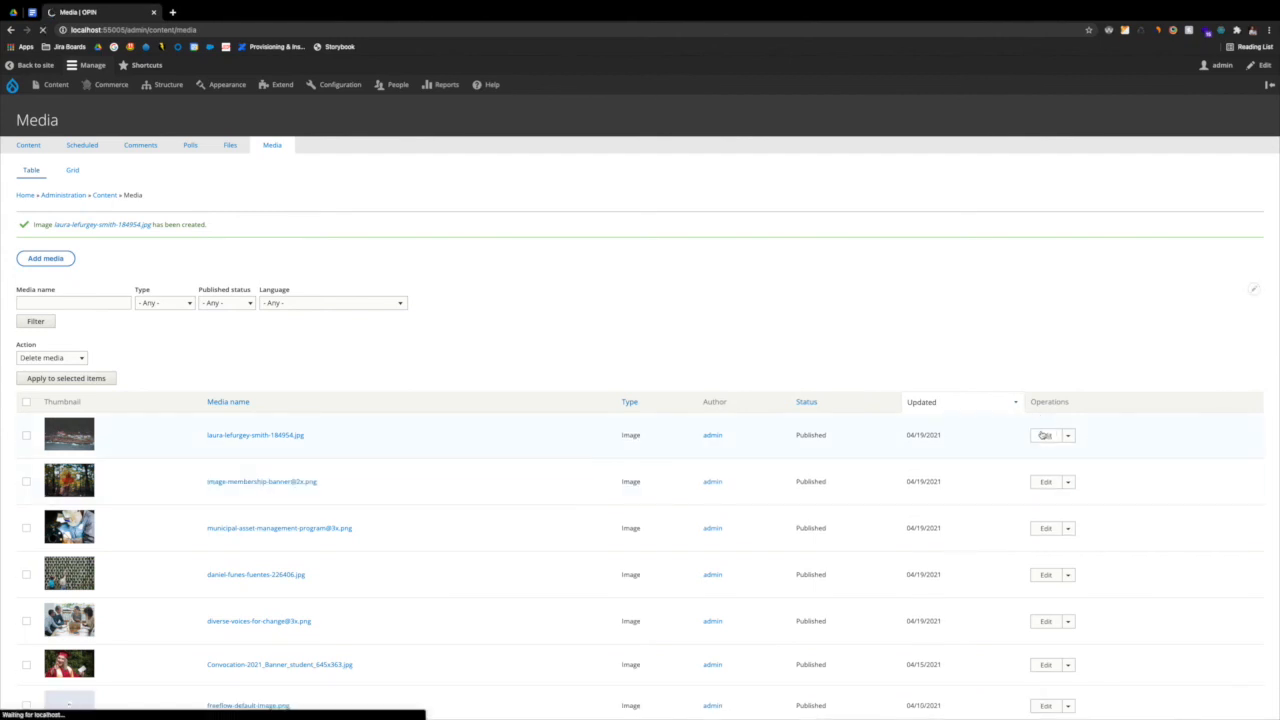
left_click(1045, 435)
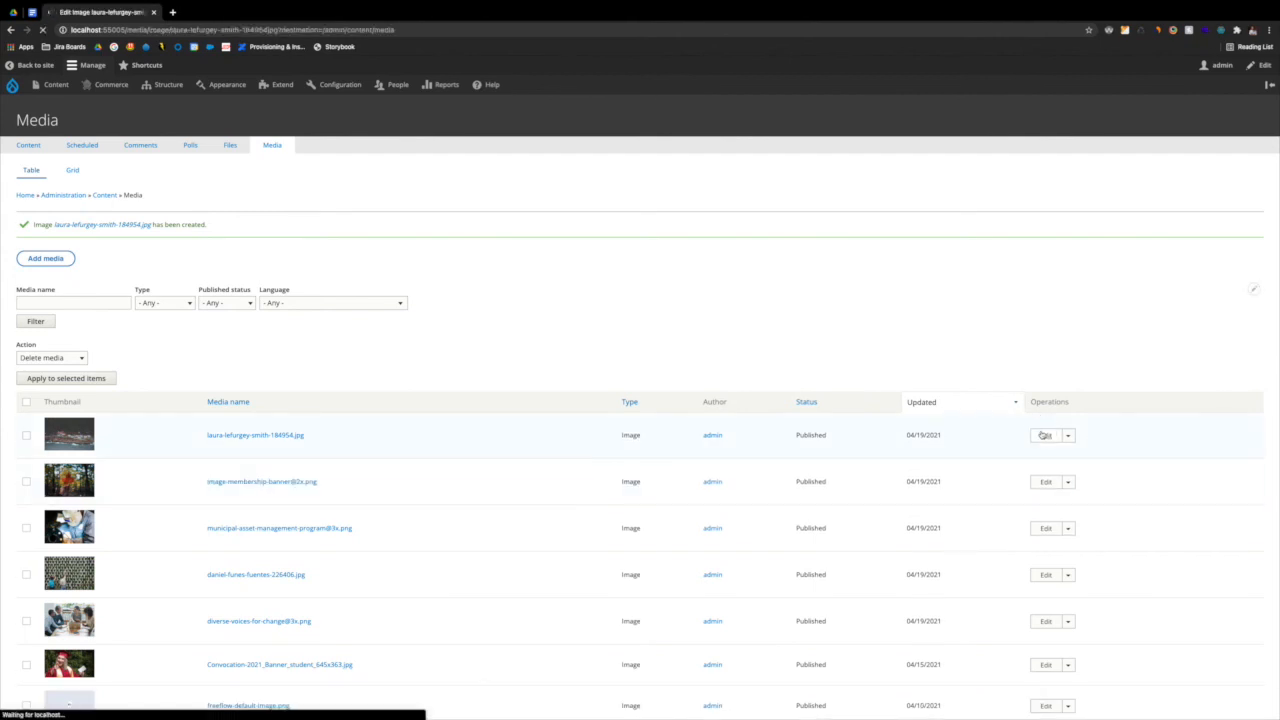
left_click(1045, 435)
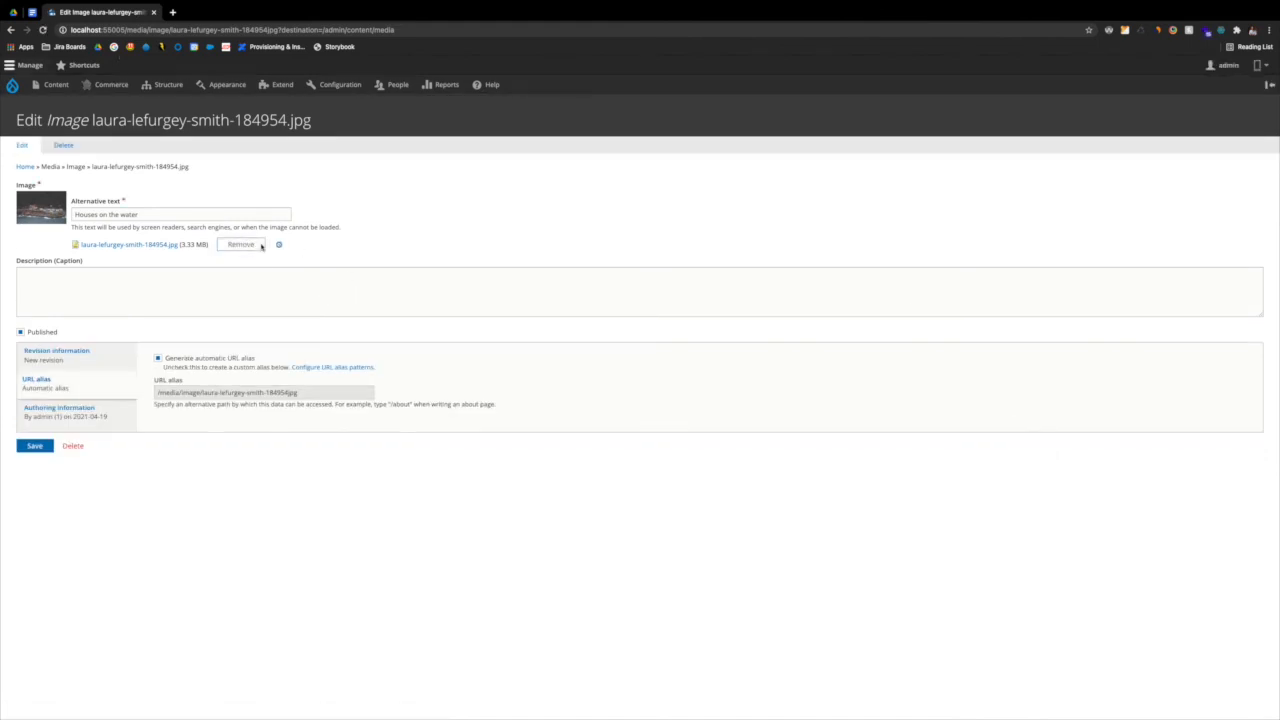
Remove the houses file and upload emile-seguin-211406.jpg in its place.
left_click(240, 244)
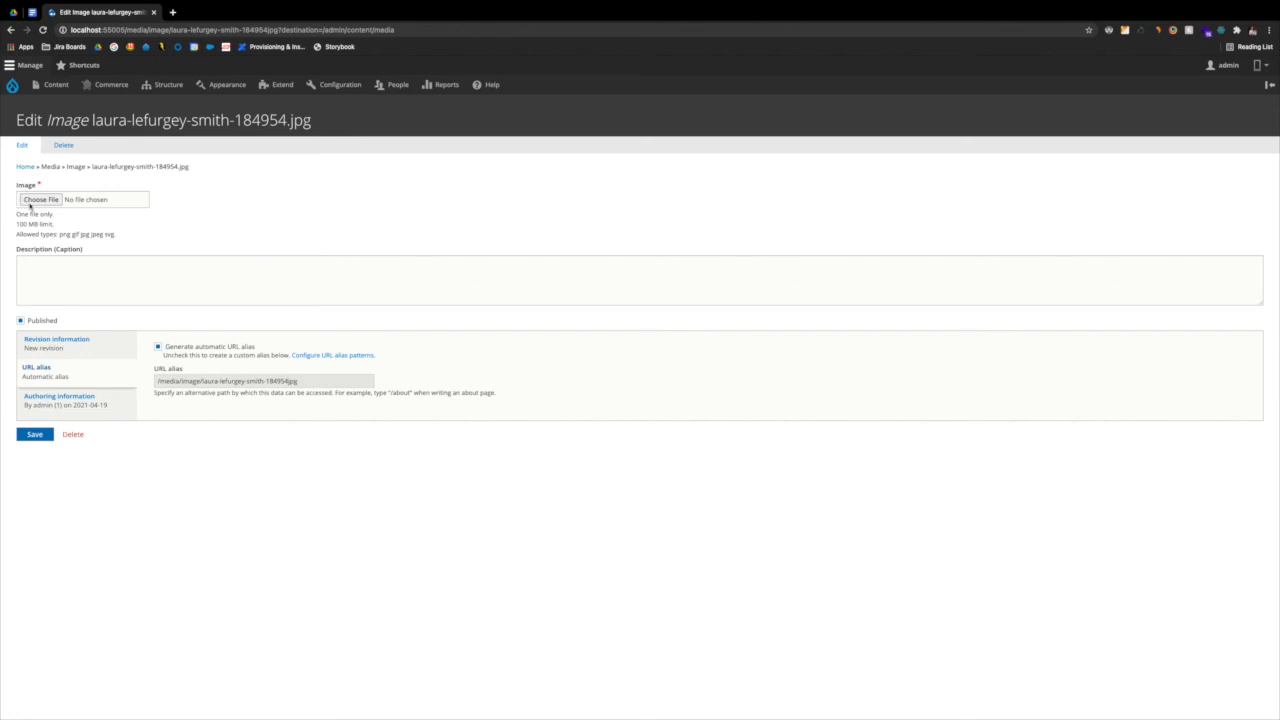
left_click(41, 199)
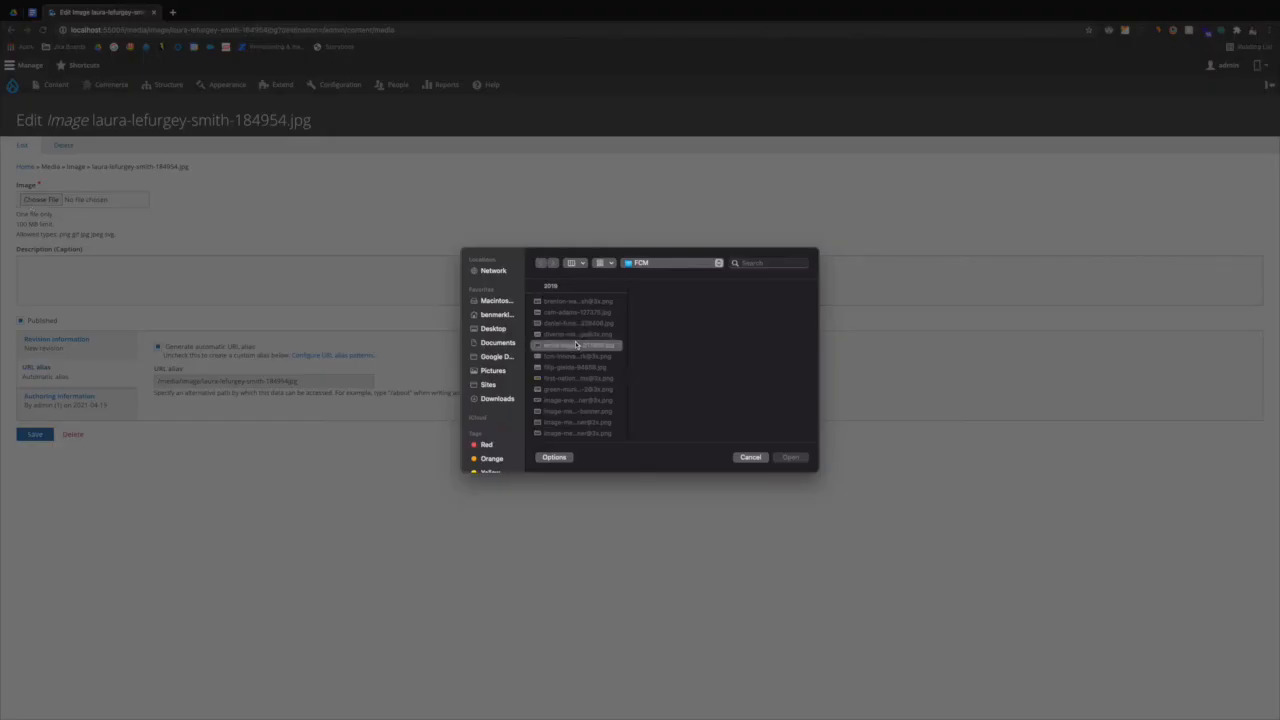
left_click(790, 457)
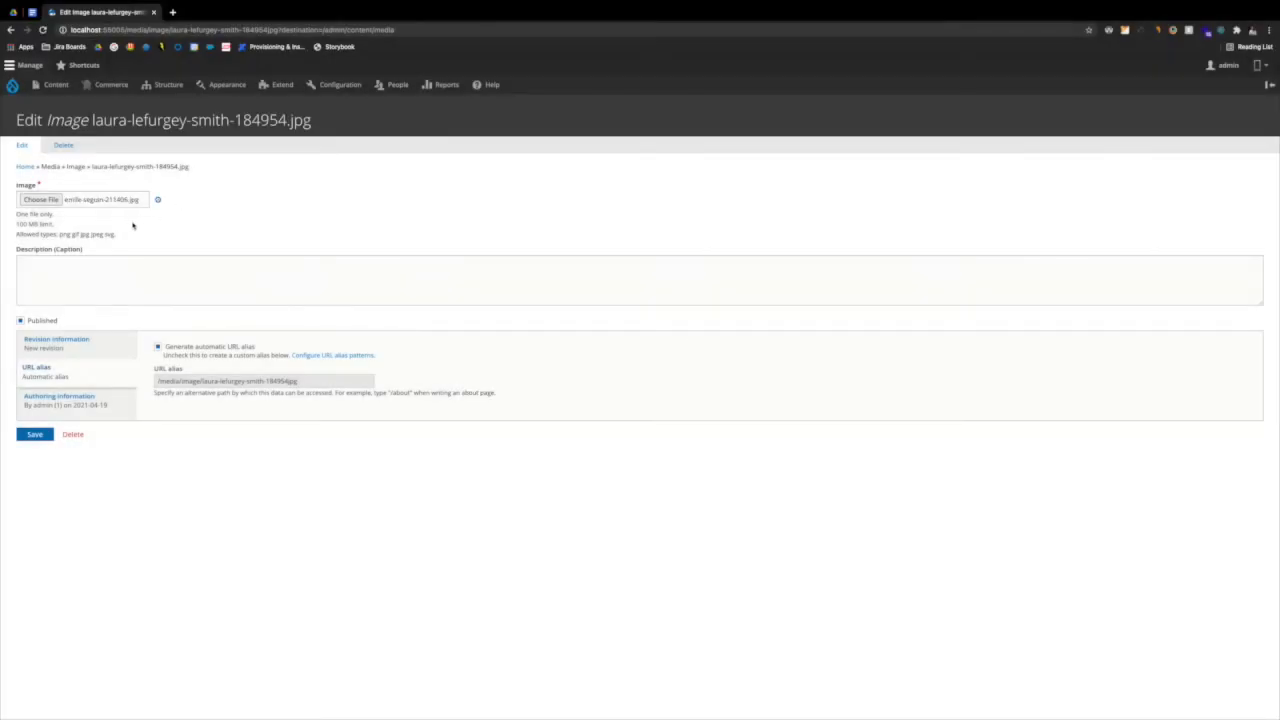
left_click(40, 199)
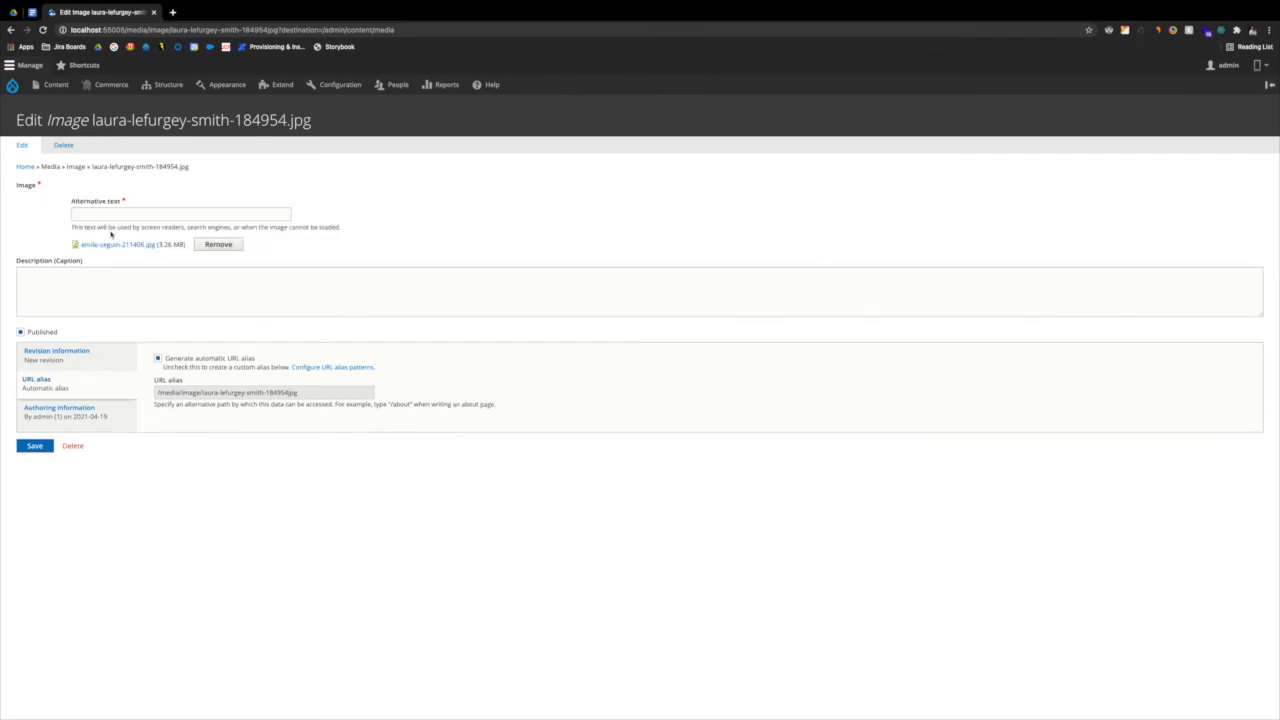
Set the alt text to 'Busses on a busy street' and save the media item.
type("Busa")
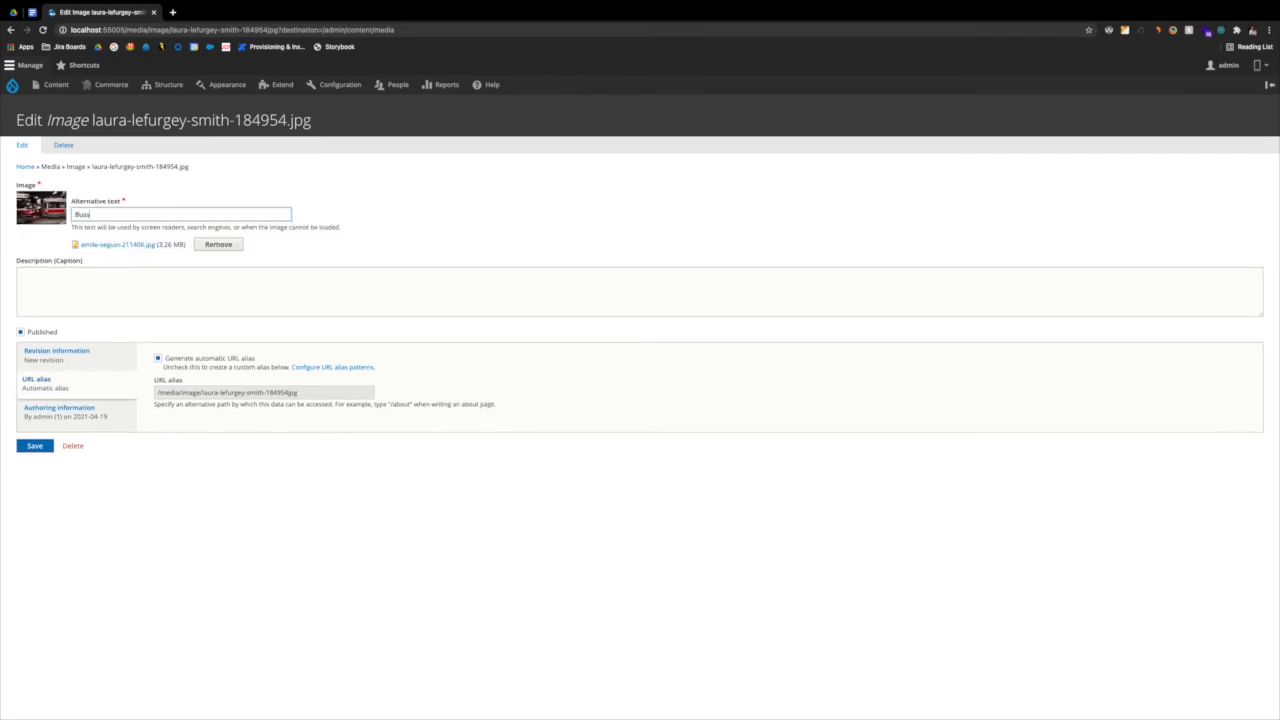
type("Busses on a busy")
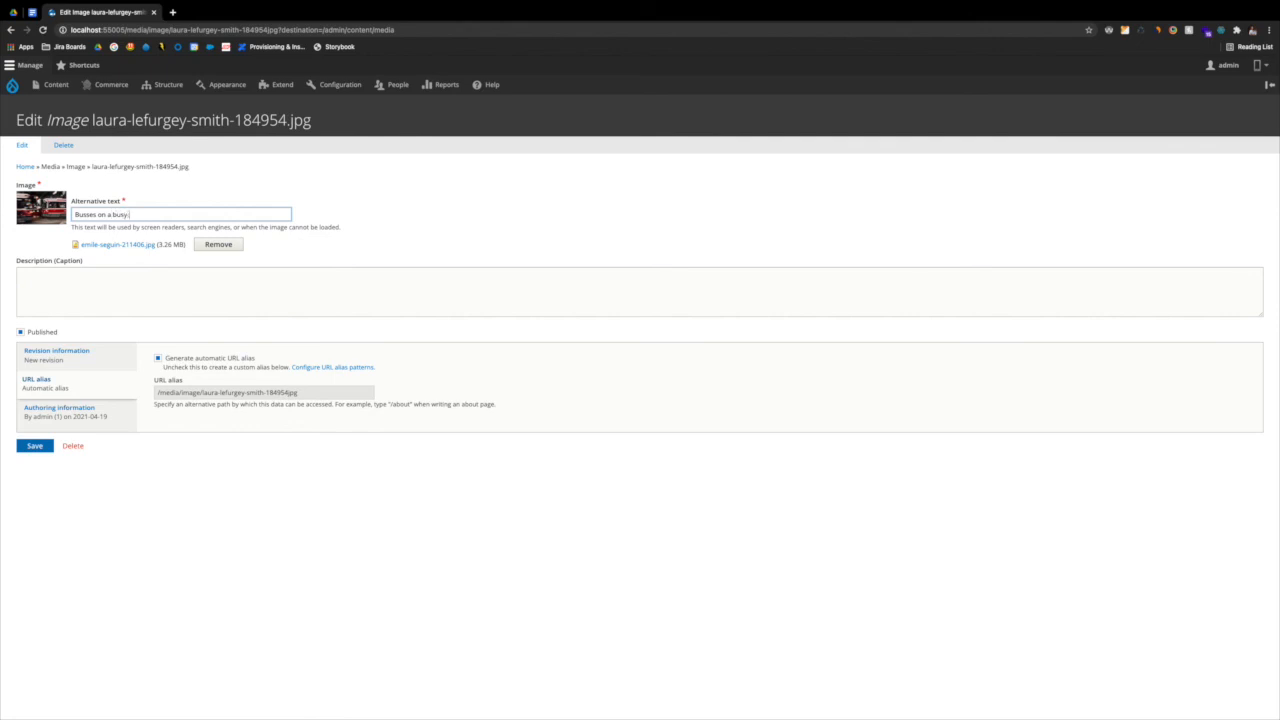
type("street")
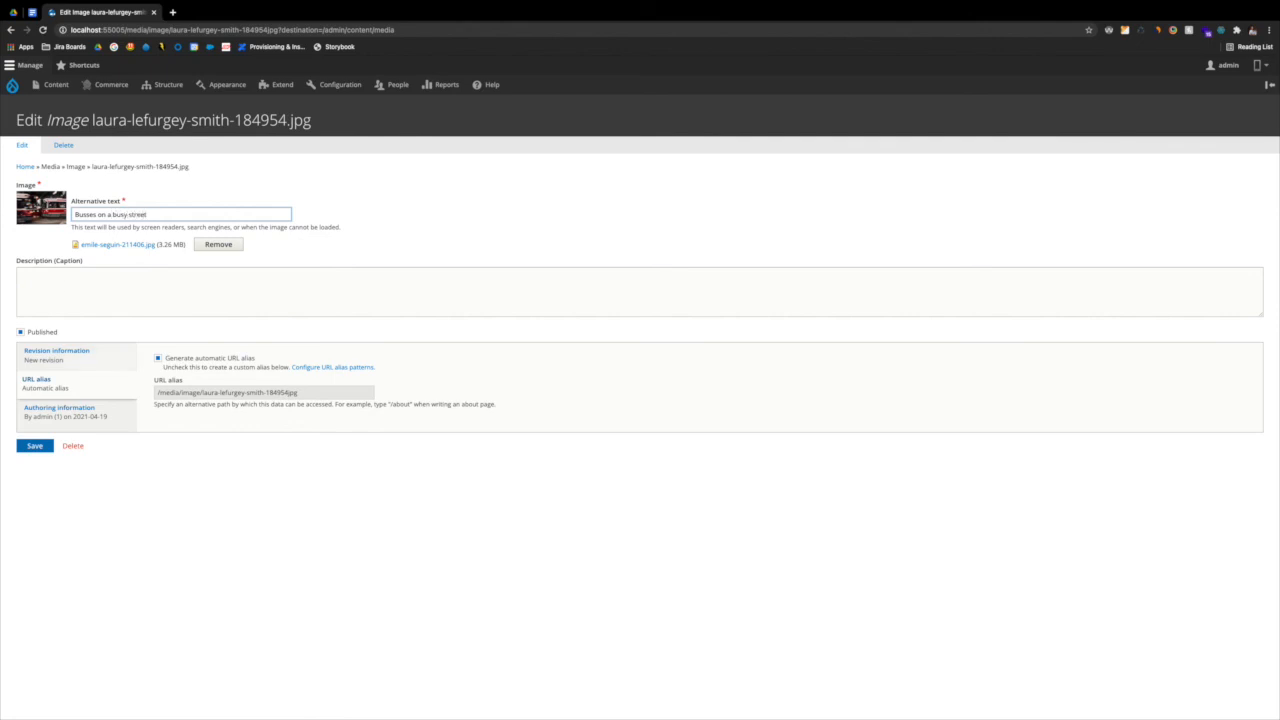
left_click(34, 445)
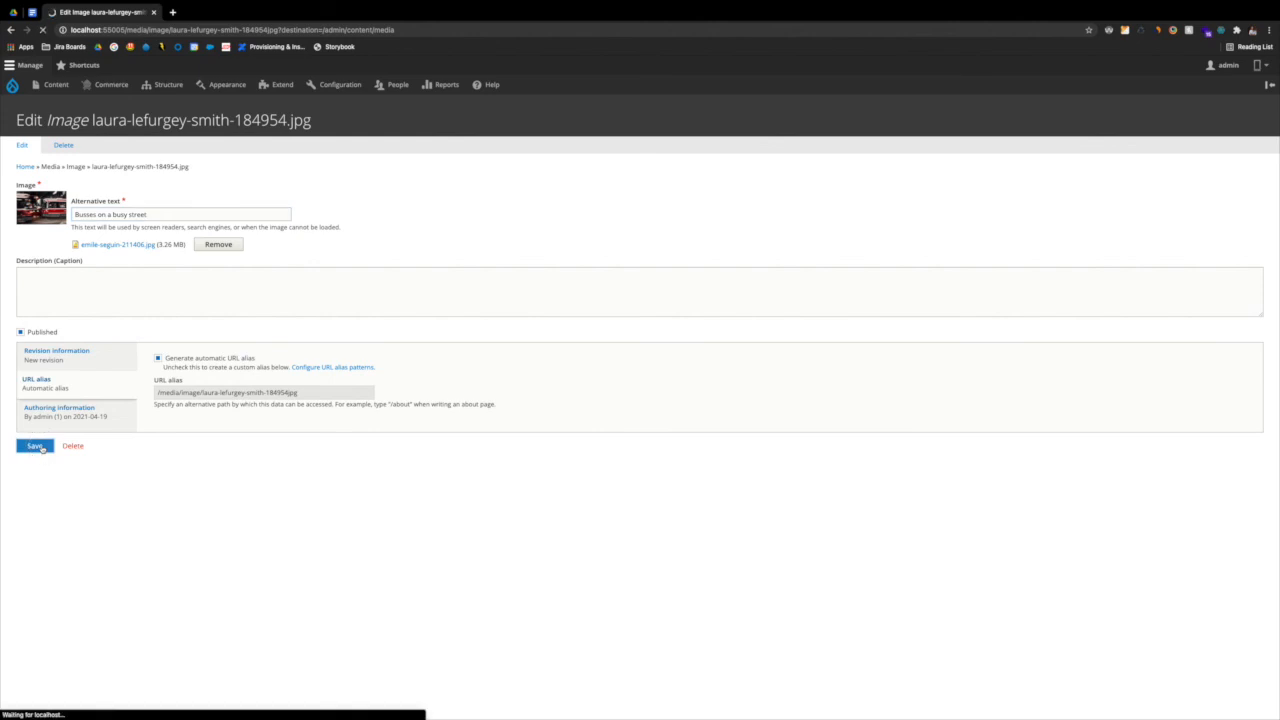
left_click(34, 446)
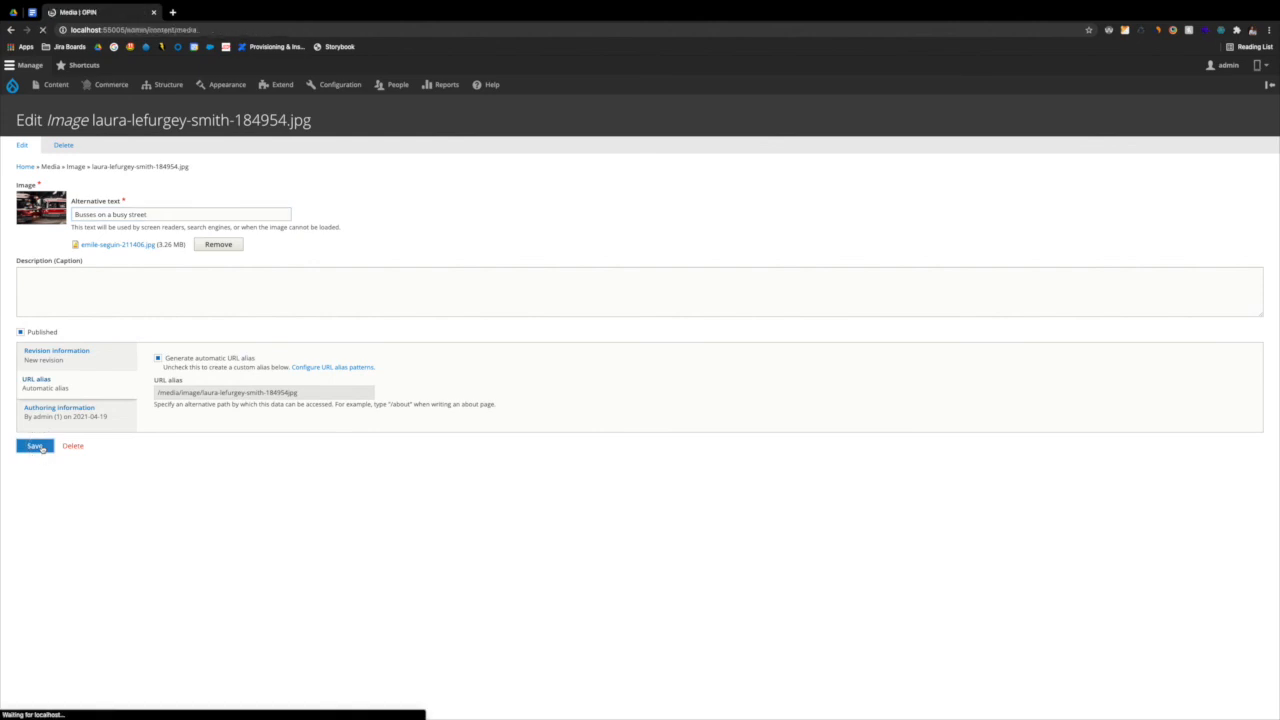
left_click(34, 445)
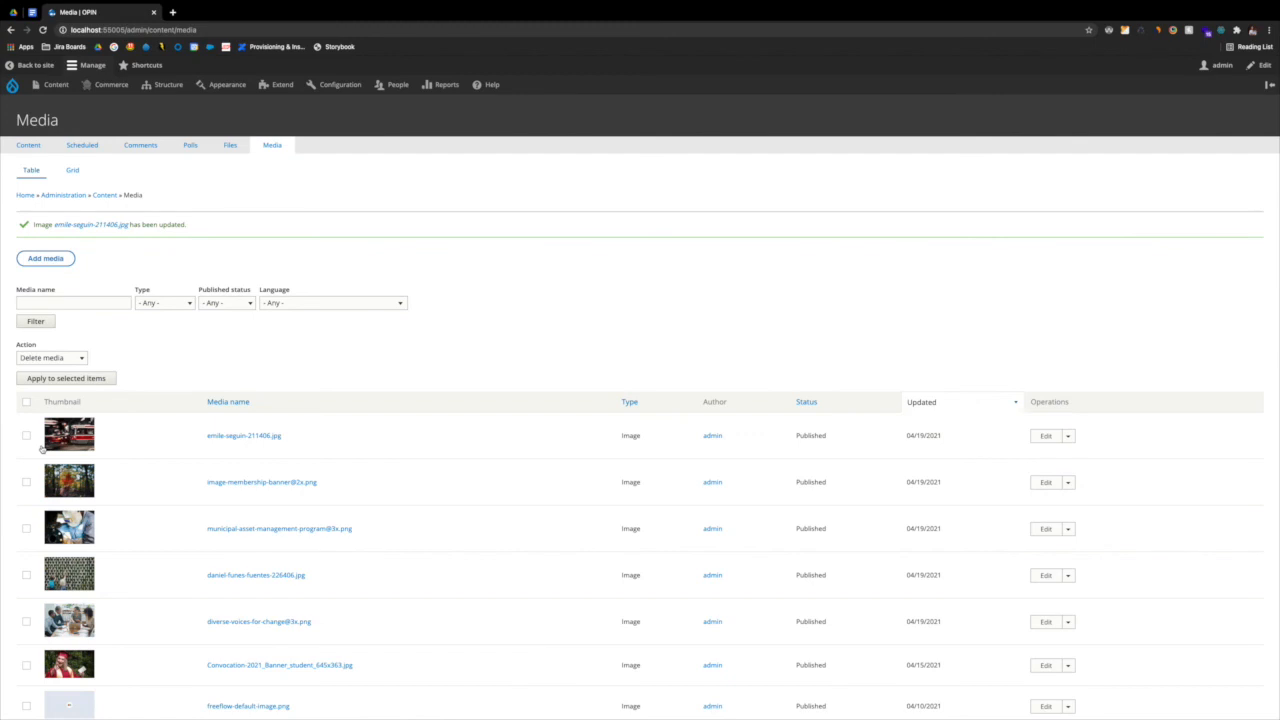